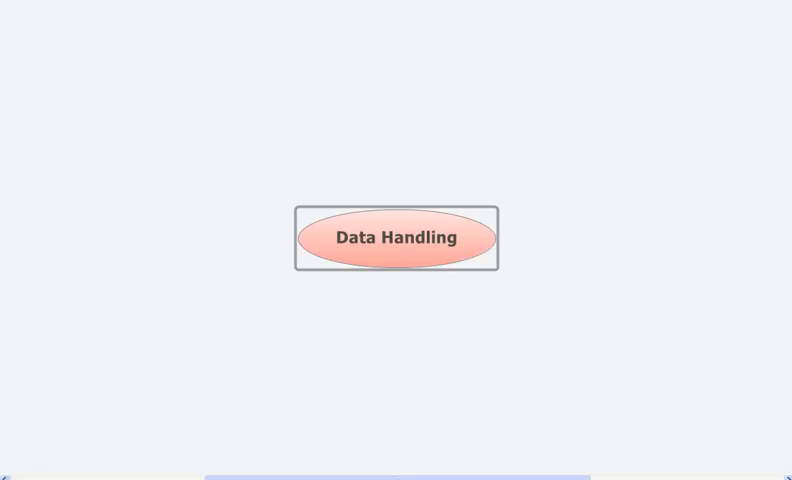
- Select the Data Handling central topic to start the 'What is data' branch
left_click(630, 261)
type("What is data")
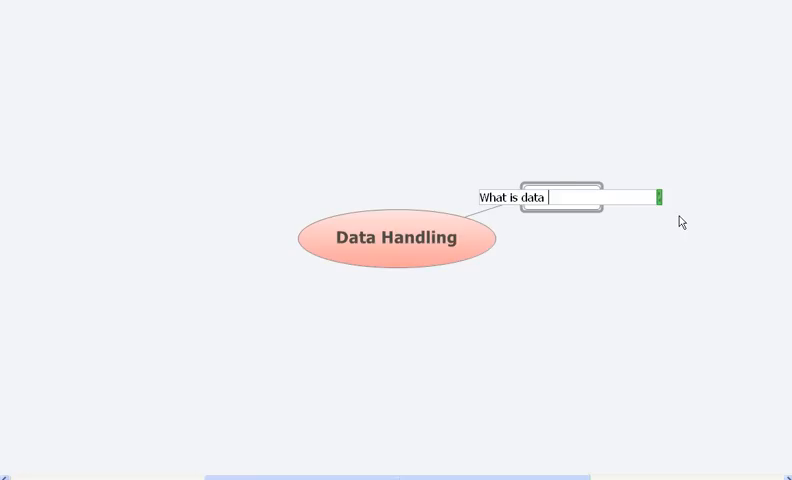
- Finish 'What is data' and add a sibling branch 'How to record the data'
key("Return")
type("How to")
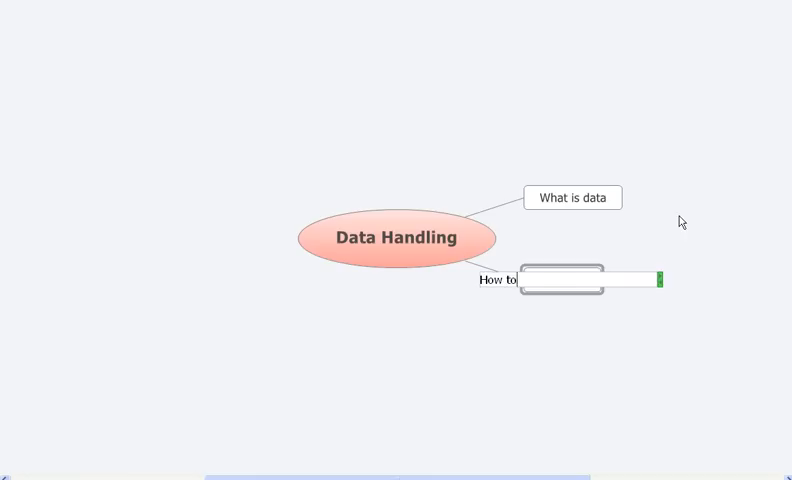
type("record the")
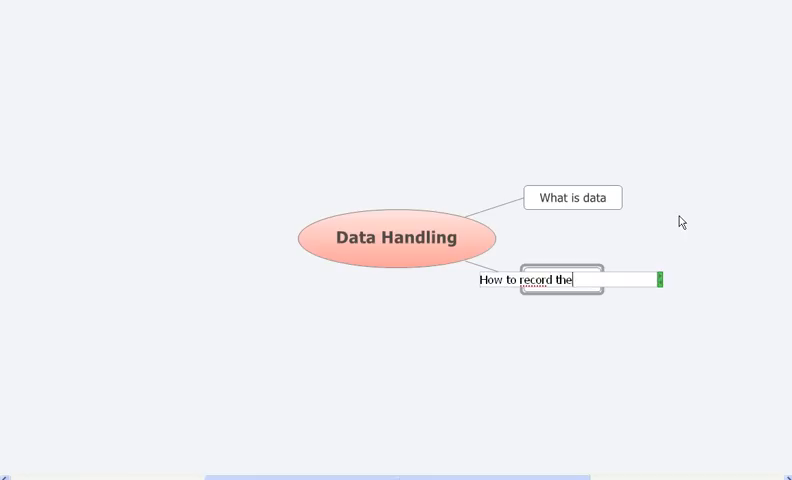
type("data")
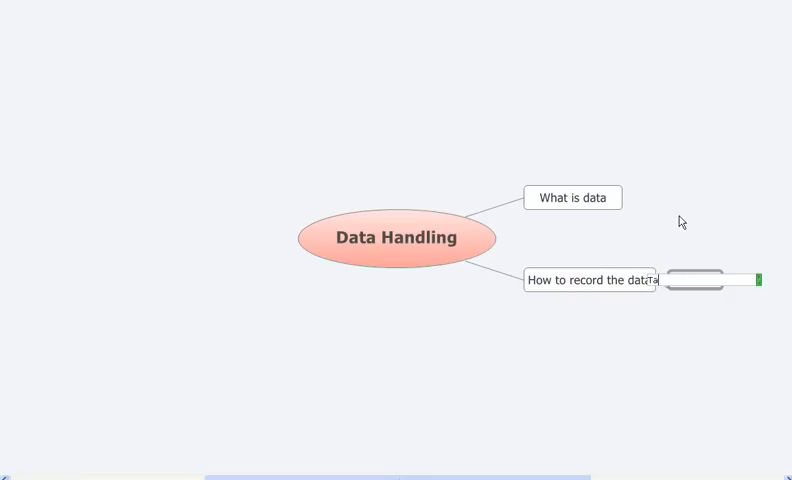
- Add a 'Tally marks' subtopic under the recording branch, then reselect the central topic
type("Tally")
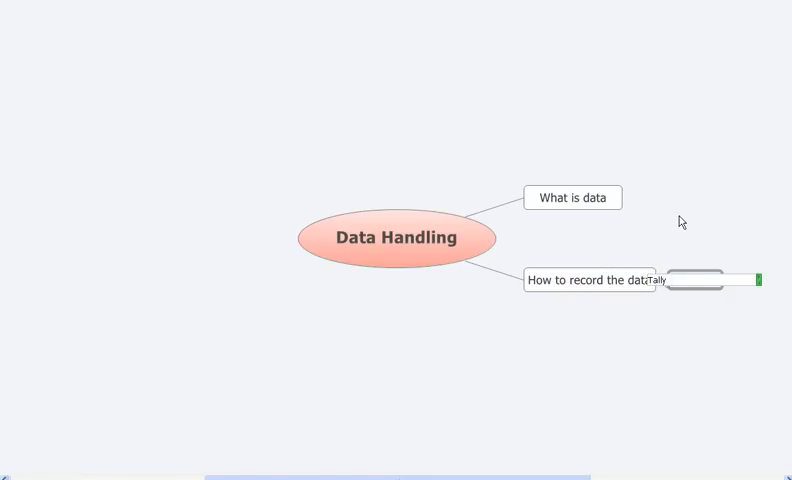
type("marks")
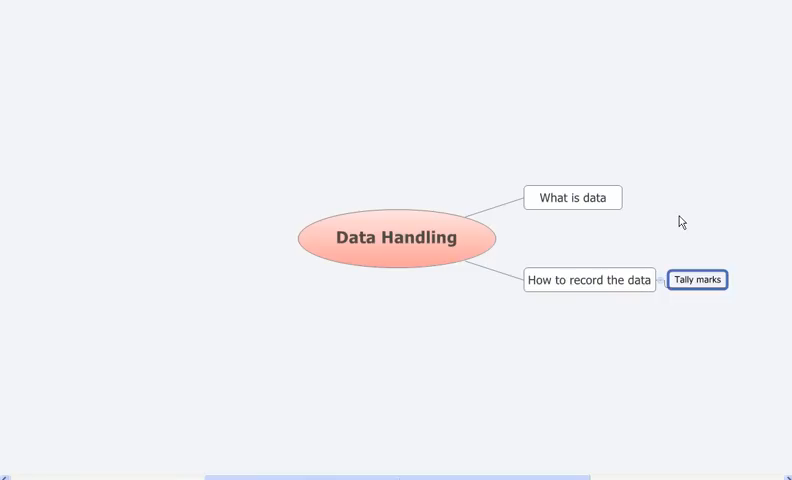
left_click(395, 237)
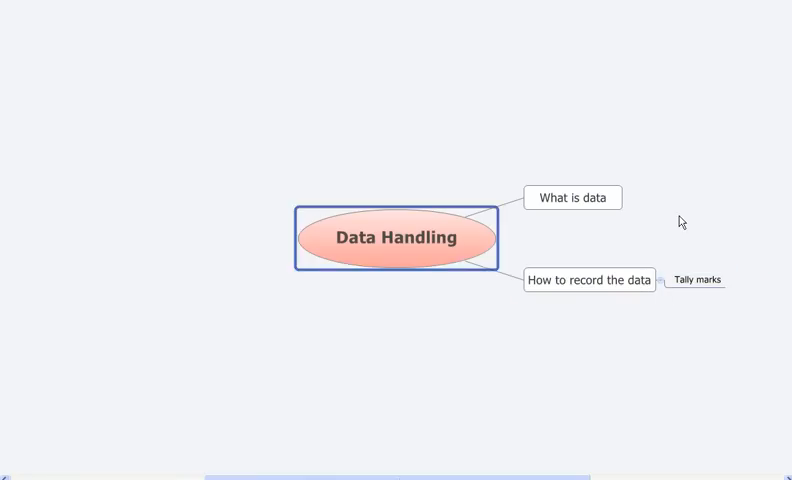
- Insert a 'How to organise the data' branch off Data Handling
left_click(571, 197)
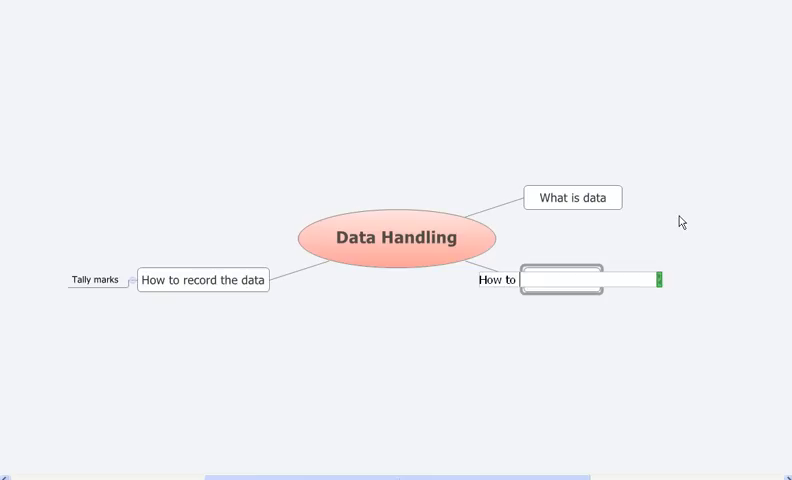
type("organise")
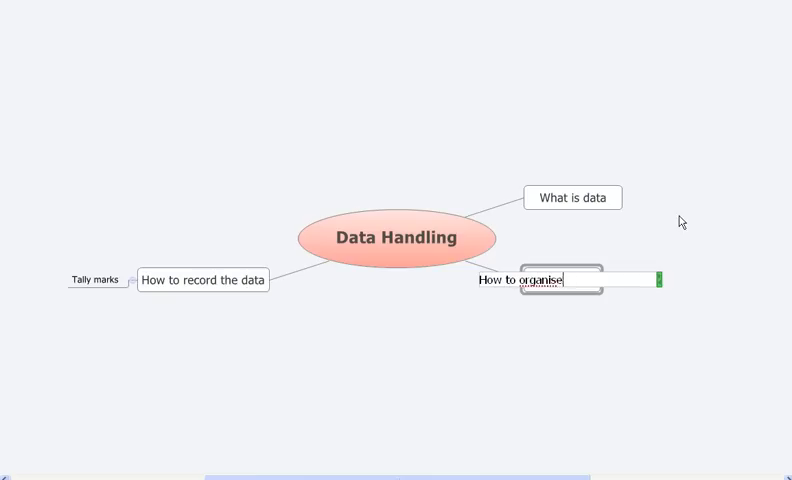
type("the data")
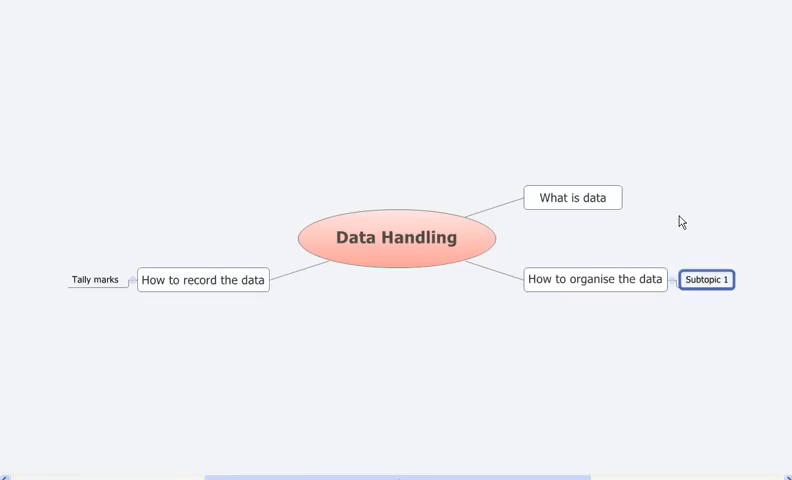
- Rename the organising branch's placeholder subtopic to 'Pictographs'
type("Pictographs")
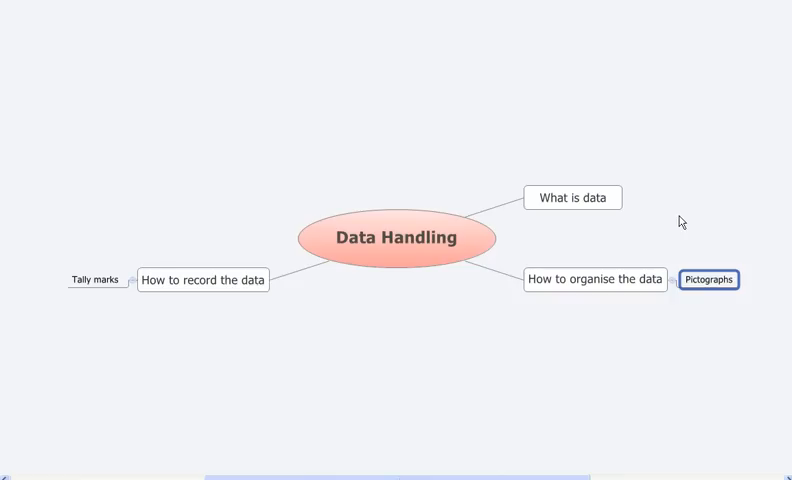
double_click(709, 279)
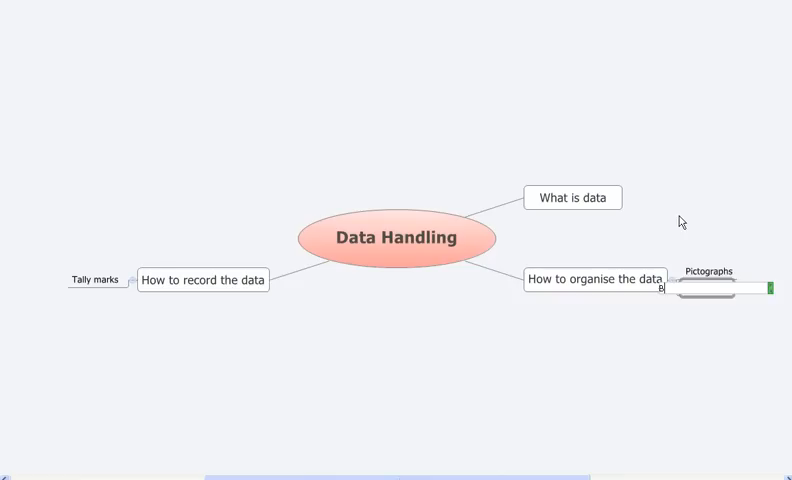
- Add 'BarGraphs' with a child 'How to draw the bar Graphs'
type("Bar")
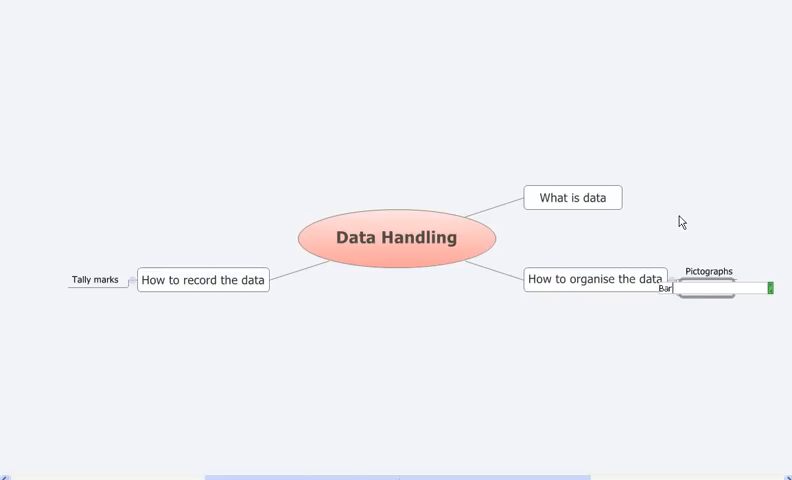
type("Graph")
type("How to draw the")
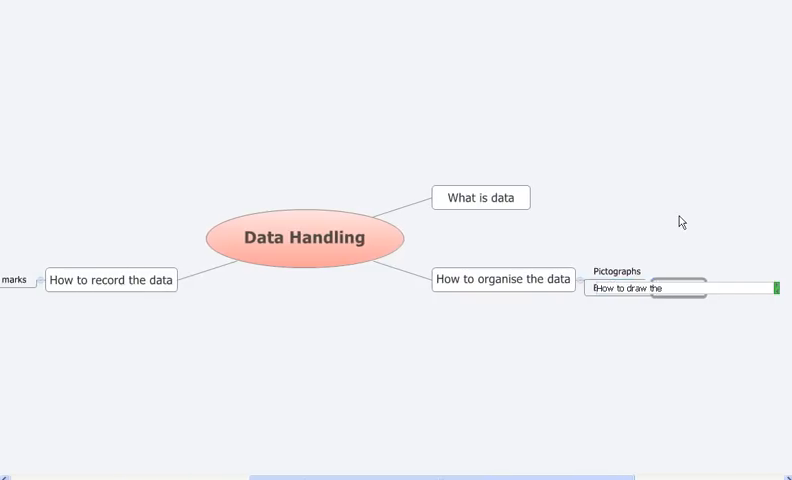
type("bar")
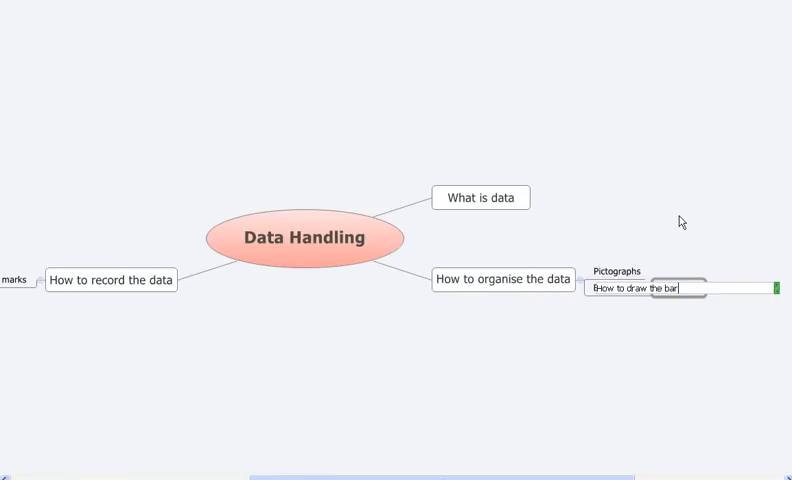
type("Graphs")
type("How t")
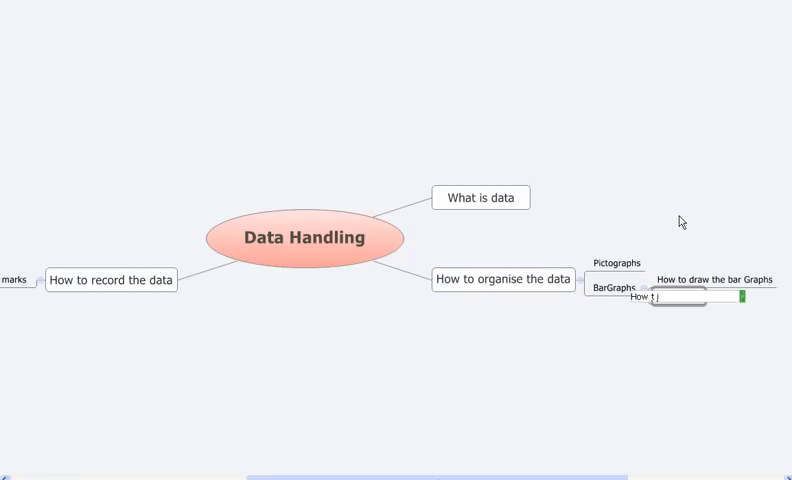
- Add 'How t interprete the bar graphs' and 'Scale' under BarGraphs
type("interprete")
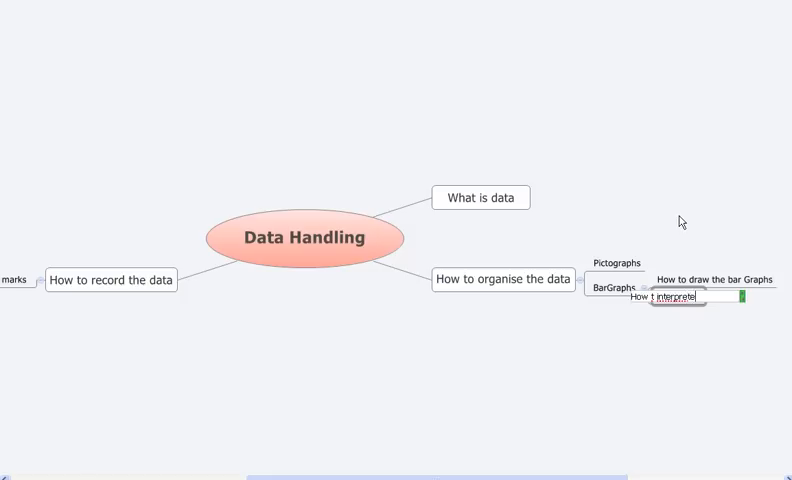
type("the bar g")
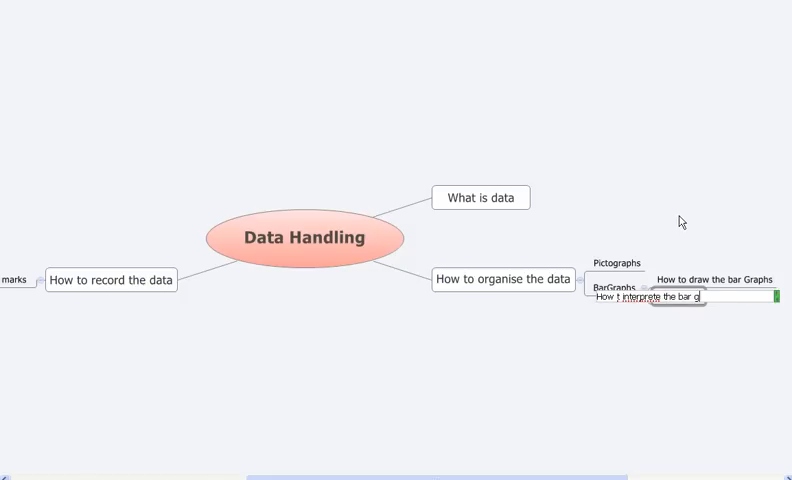
type("raphs")
type("Scale")
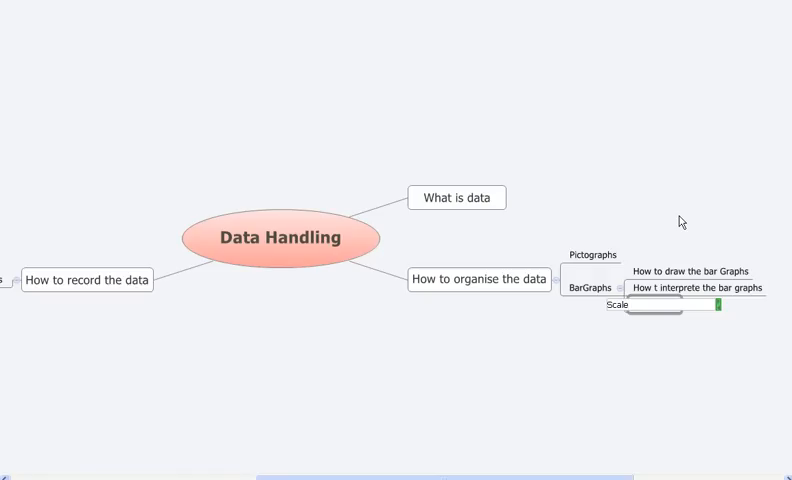
left_click(644, 305)
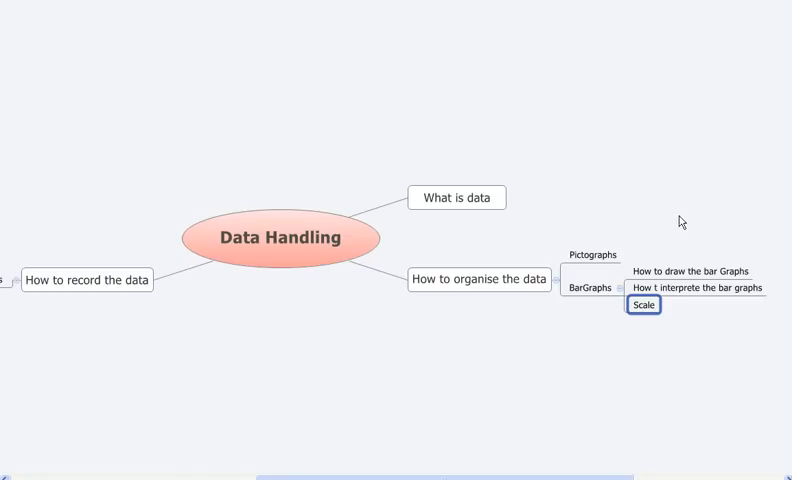